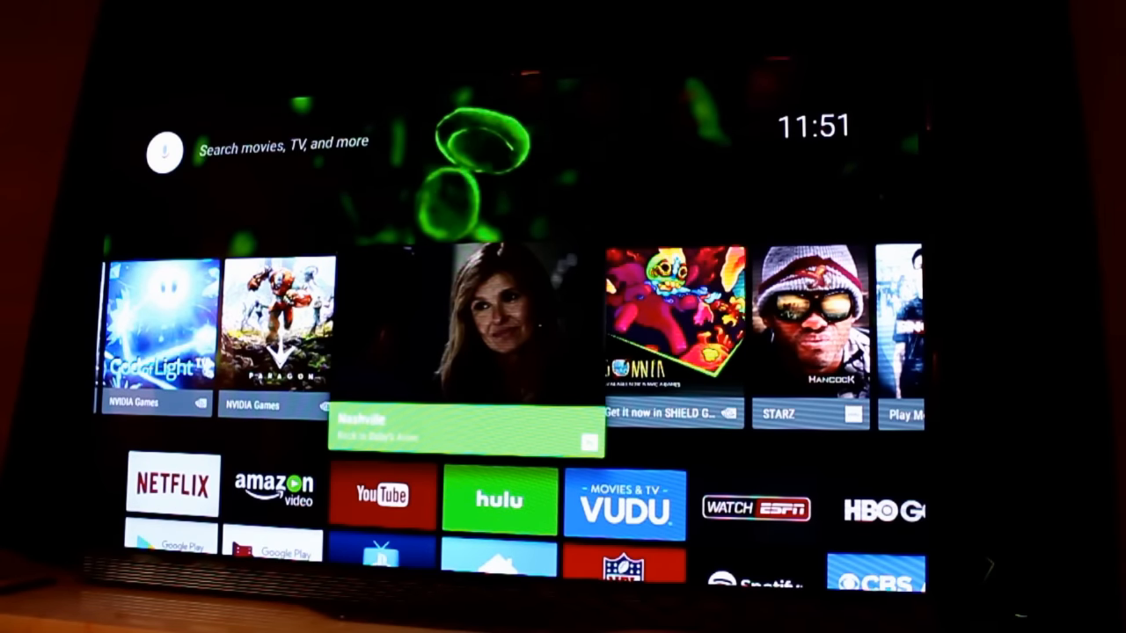
Browse down and across the home screen's Apps and Games rows, selecting a tile along the way
scroll(down, 3)
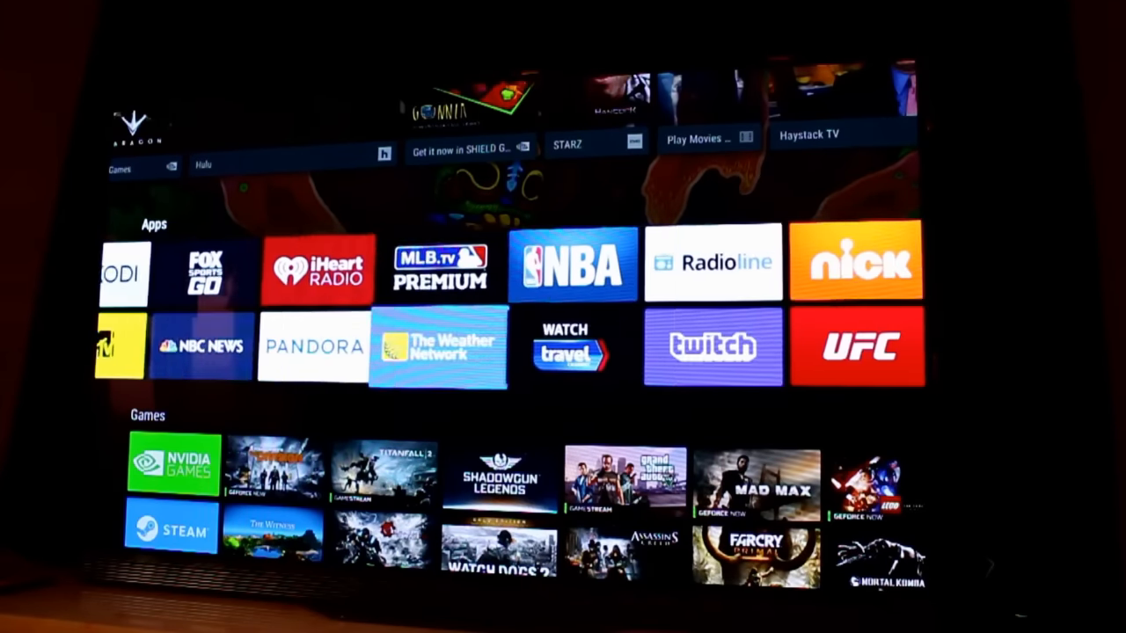
scroll(down, 3)
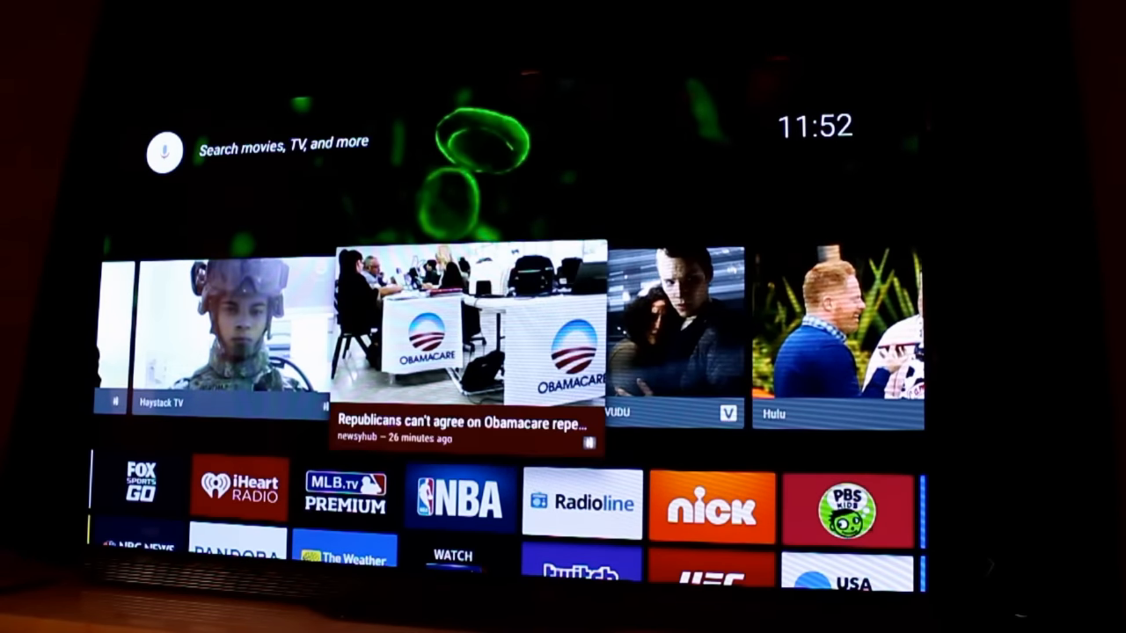
scroll(right, 3)
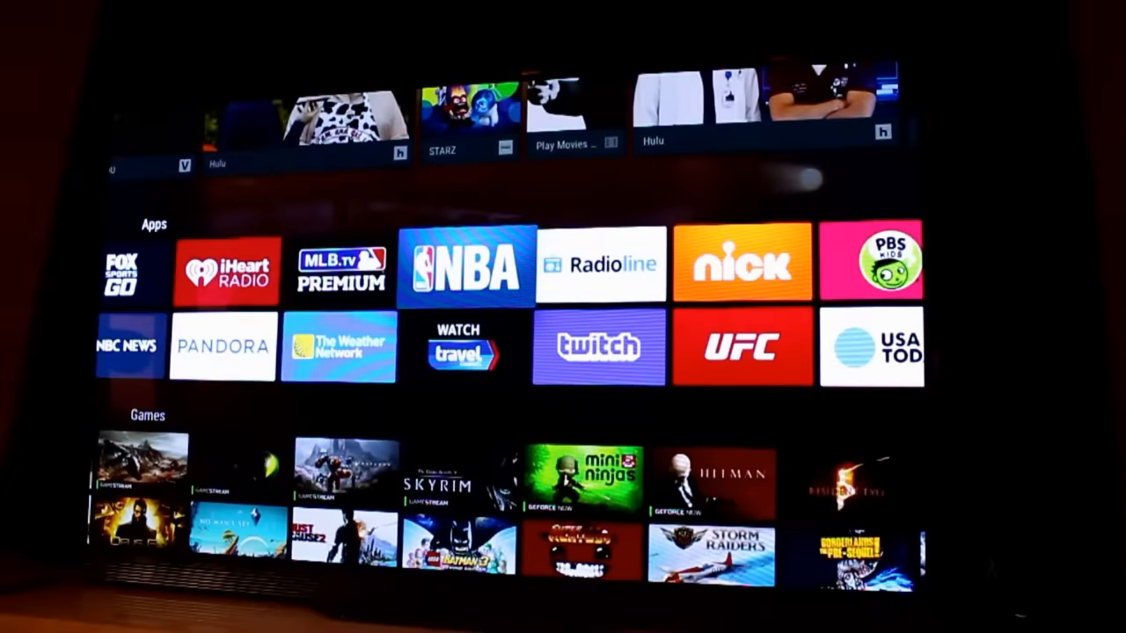
scroll(right, 3)
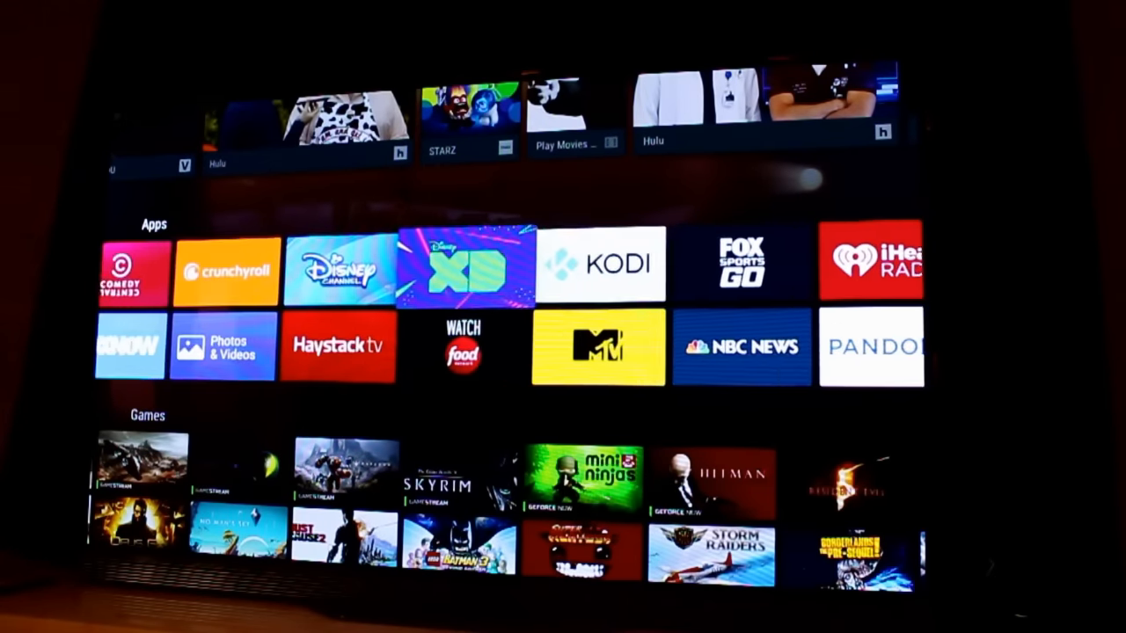
scroll(right, 3)
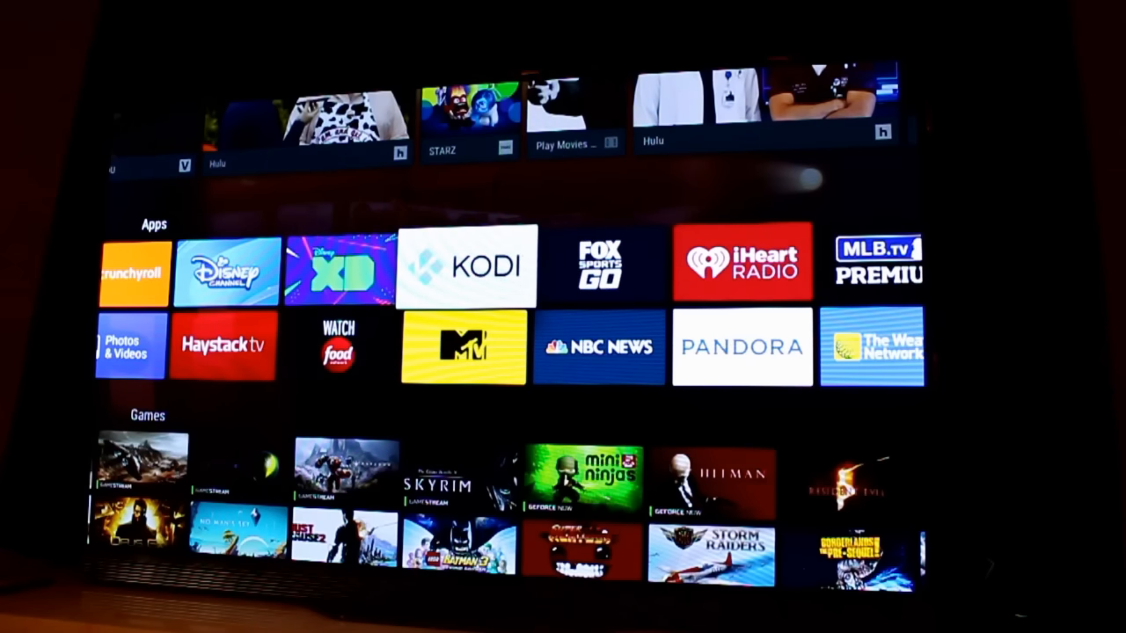
click(474, 267)
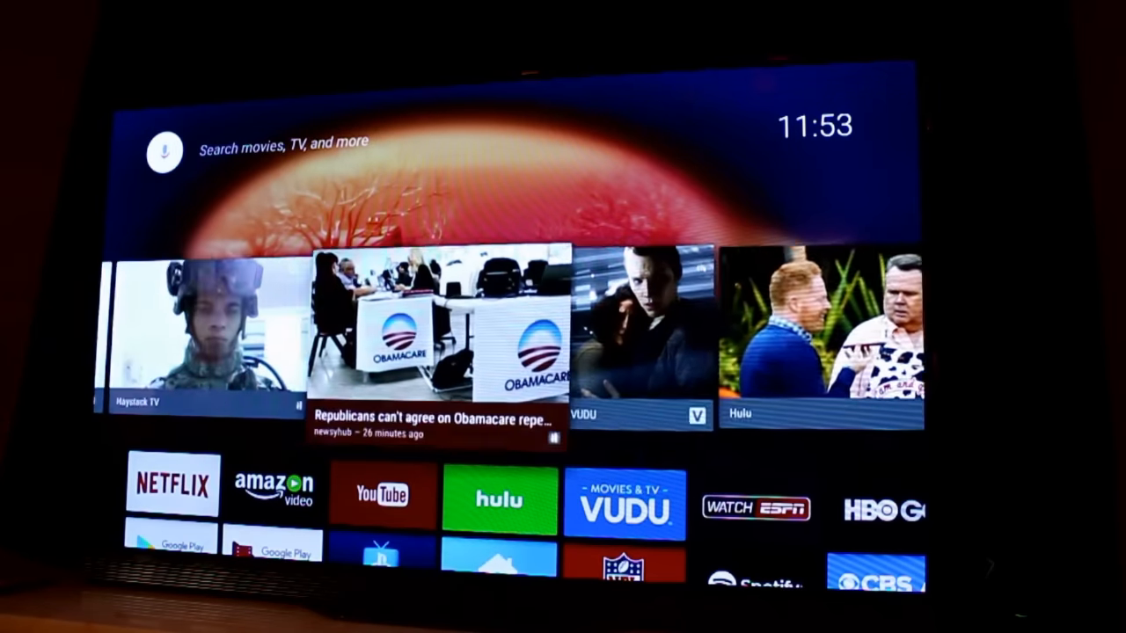
Continue down to the bottom row with Settings, Network, accessories and Power
scroll(down, 3)
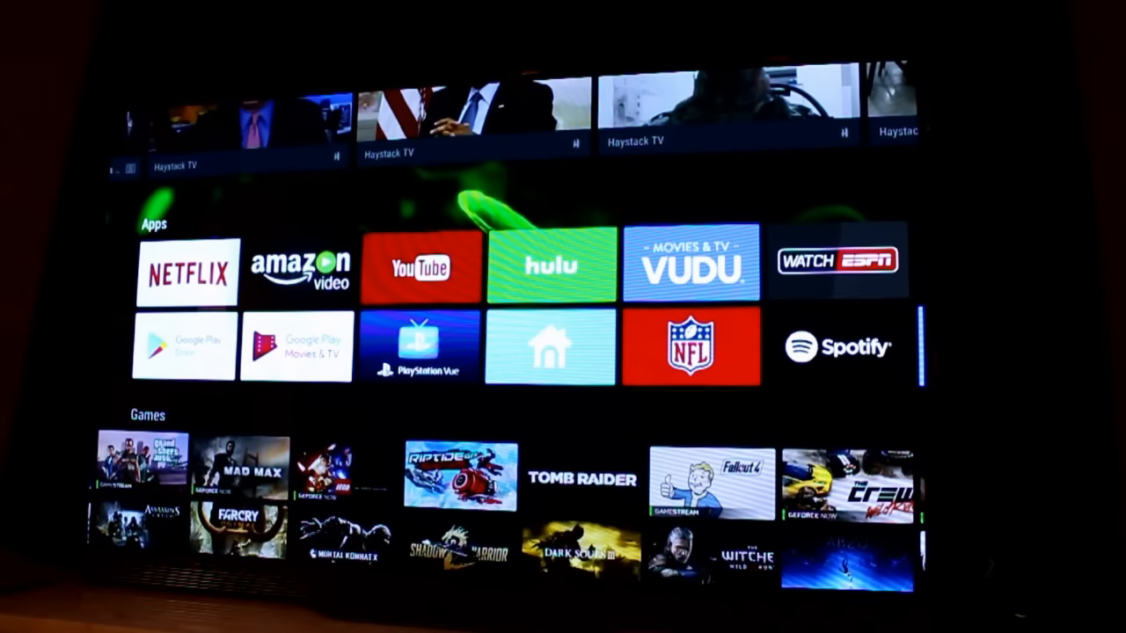
scroll(down, 3)
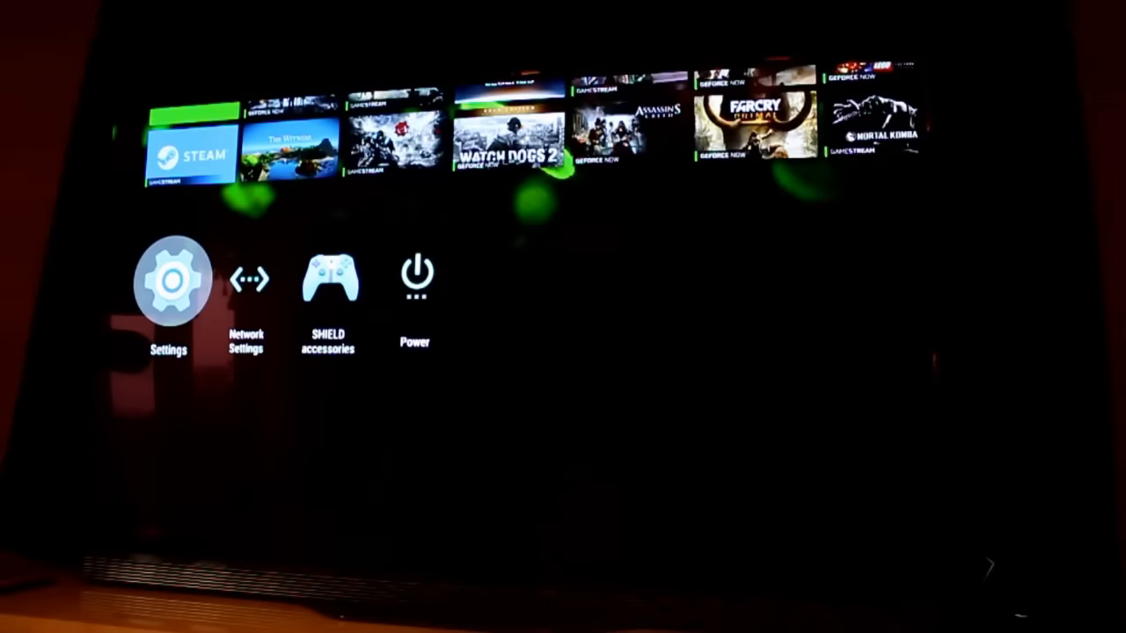
Enter Settings from the gear icon and scroll its side panel past Personal to the Accounts list
click(172, 285)
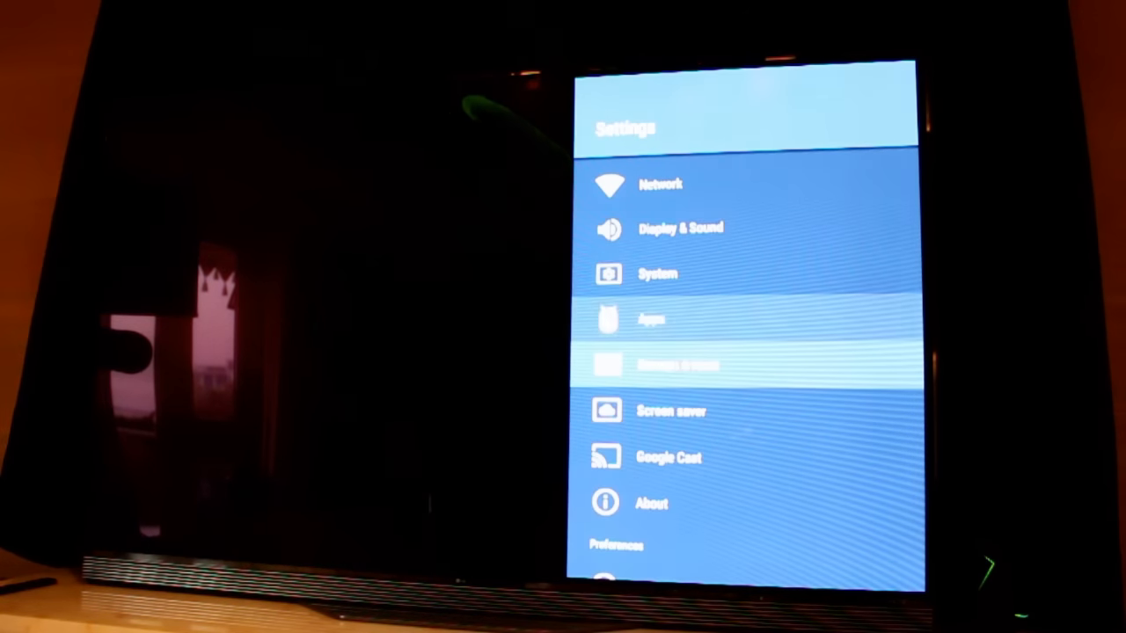
scroll(down, 3)
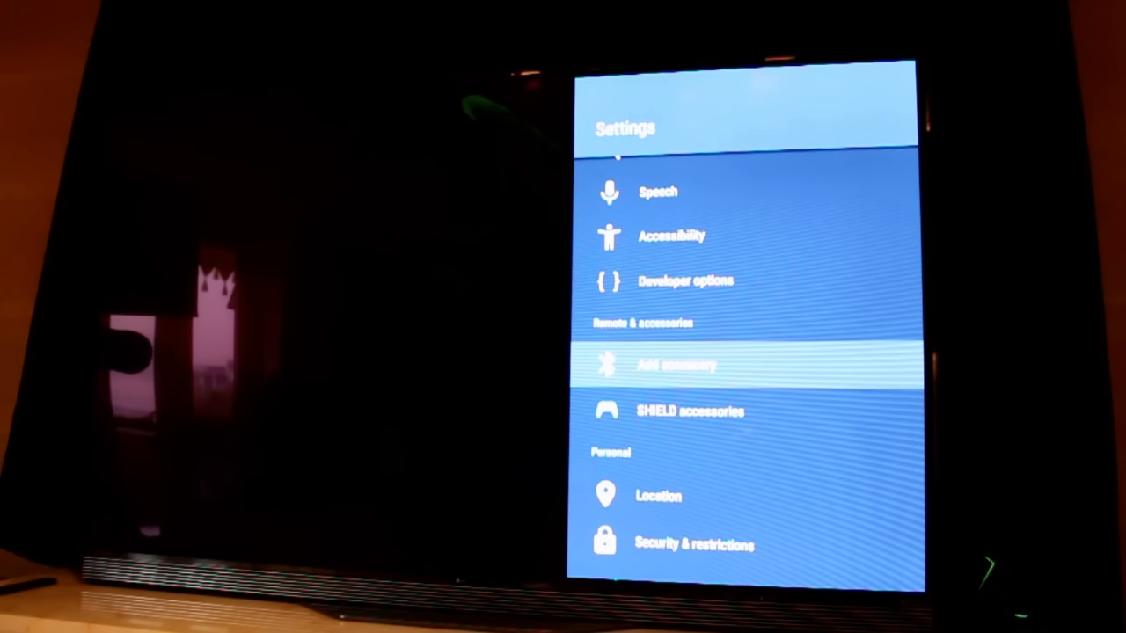
scroll(down, 3)
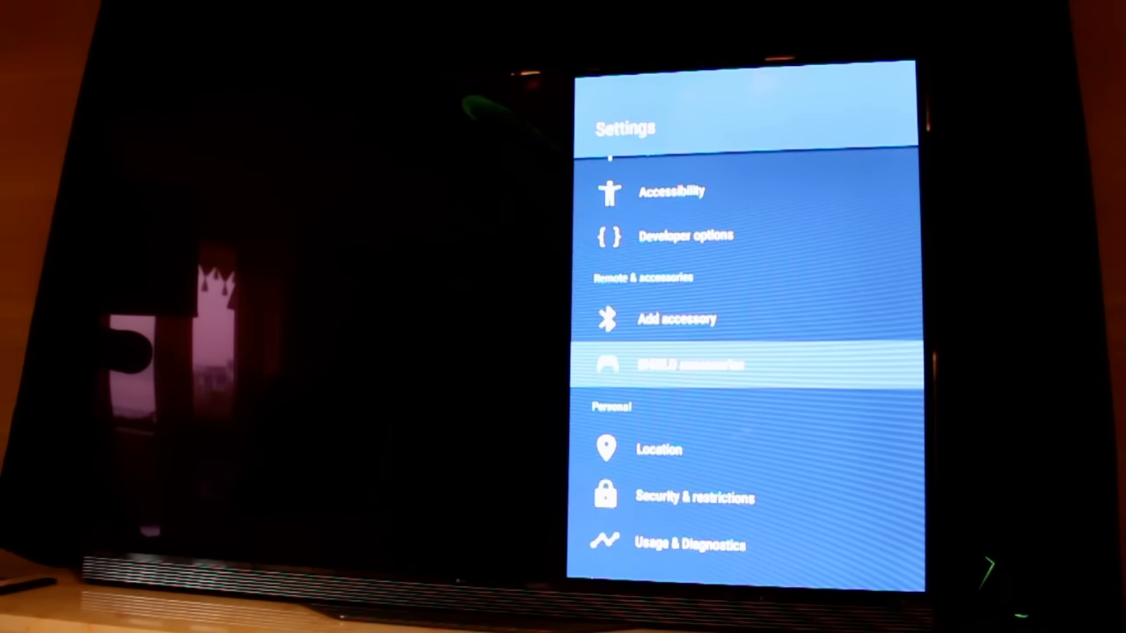
scroll(down, 3)
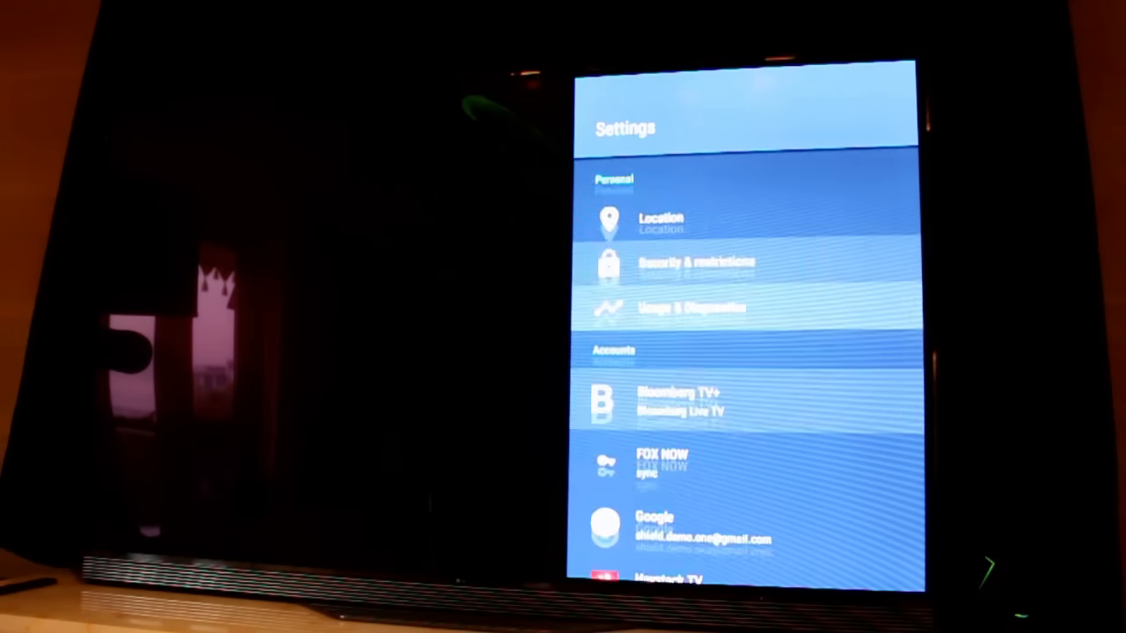
scroll(down, 3)
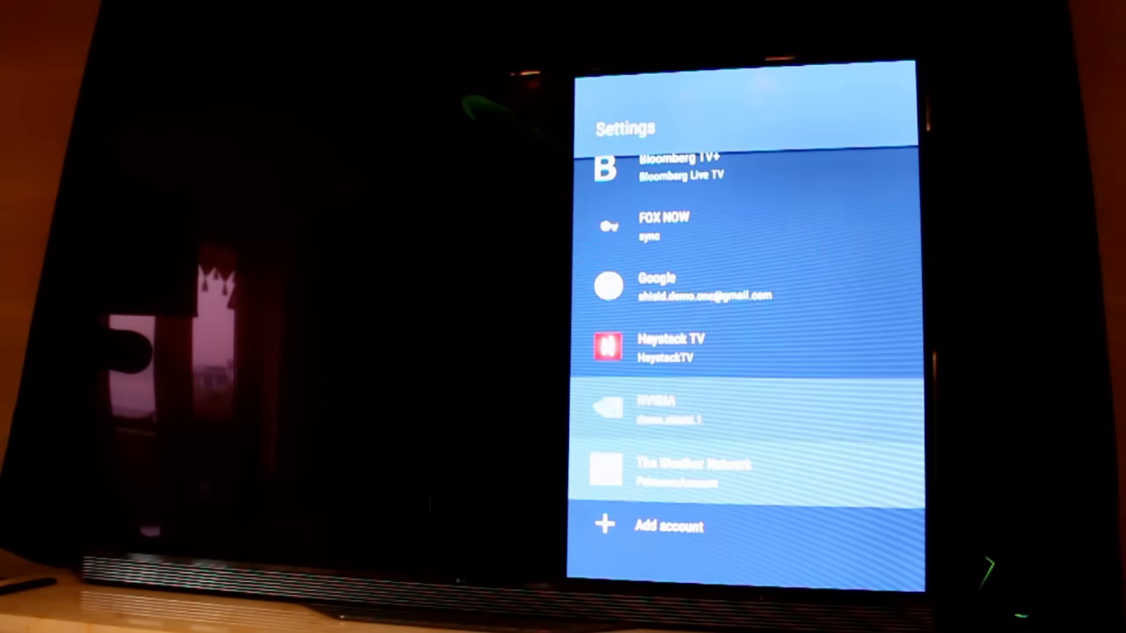